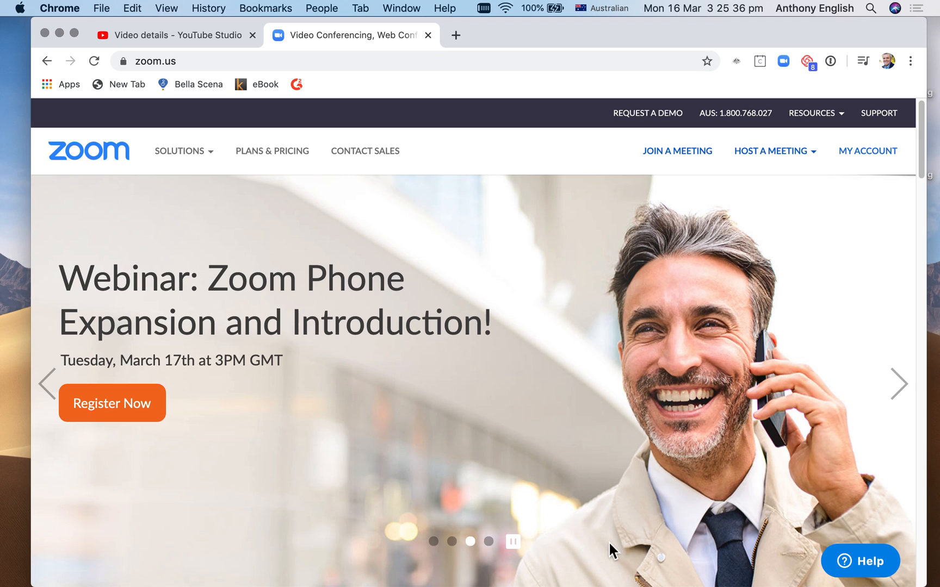
# Step: Host a new meeting with video on from zoom.us and launch it in Zoom
pyautogui.click(771, 150)
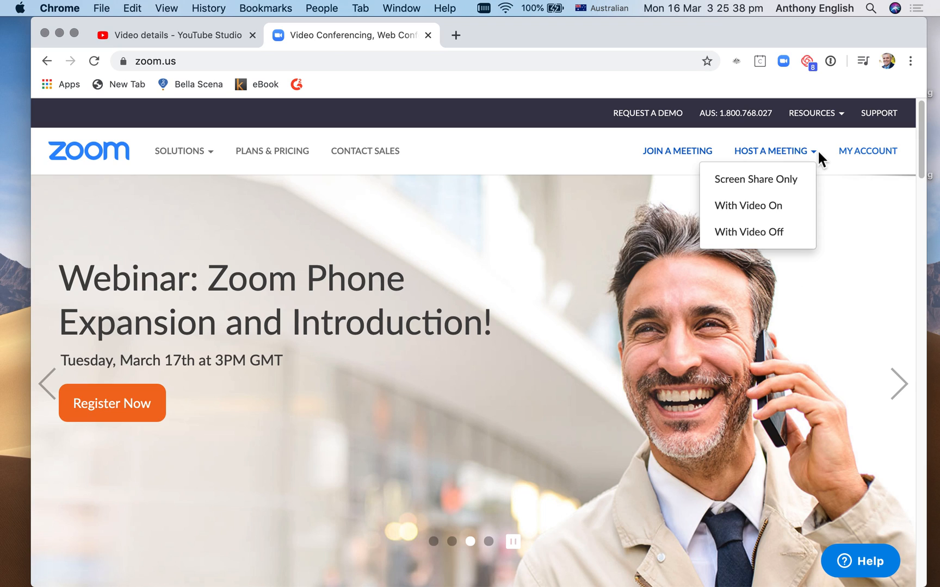
pyautogui.moveTo(764, 179)
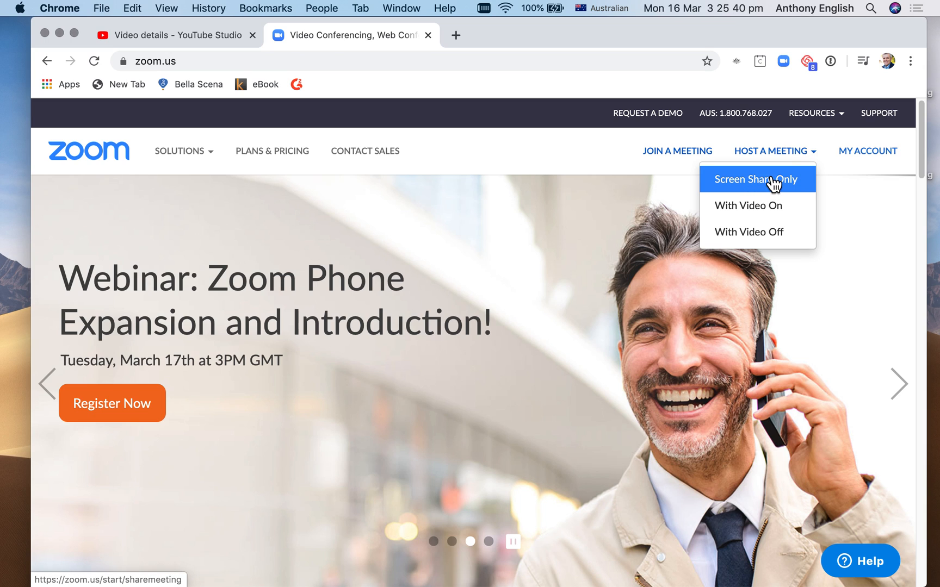
pyautogui.moveTo(763, 215)
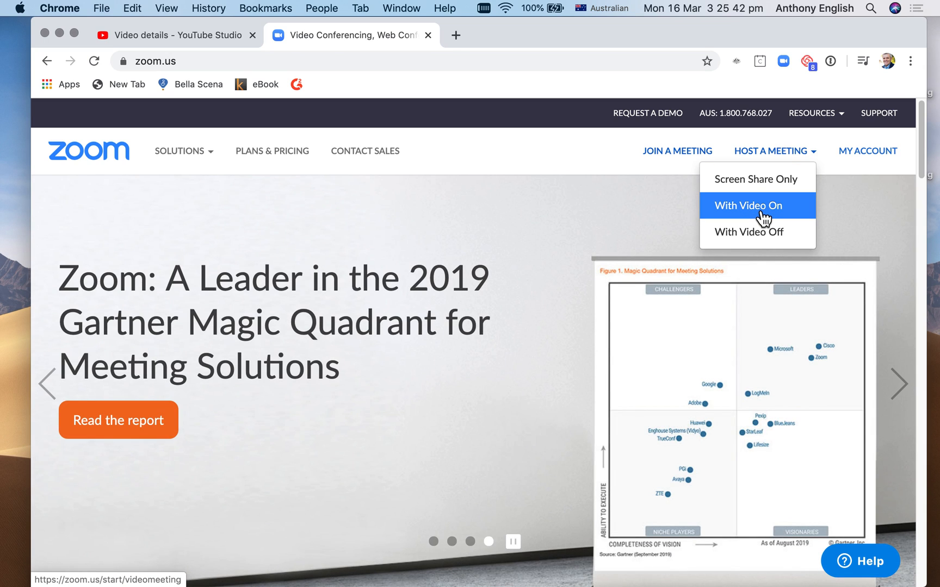
pyautogui.click(748, 206)
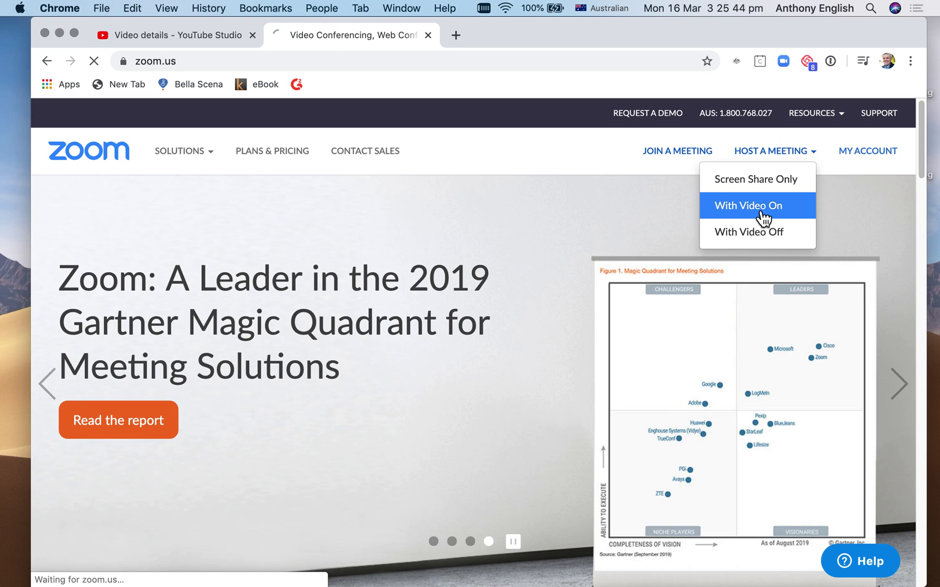
pyautogui.click(757, 205)
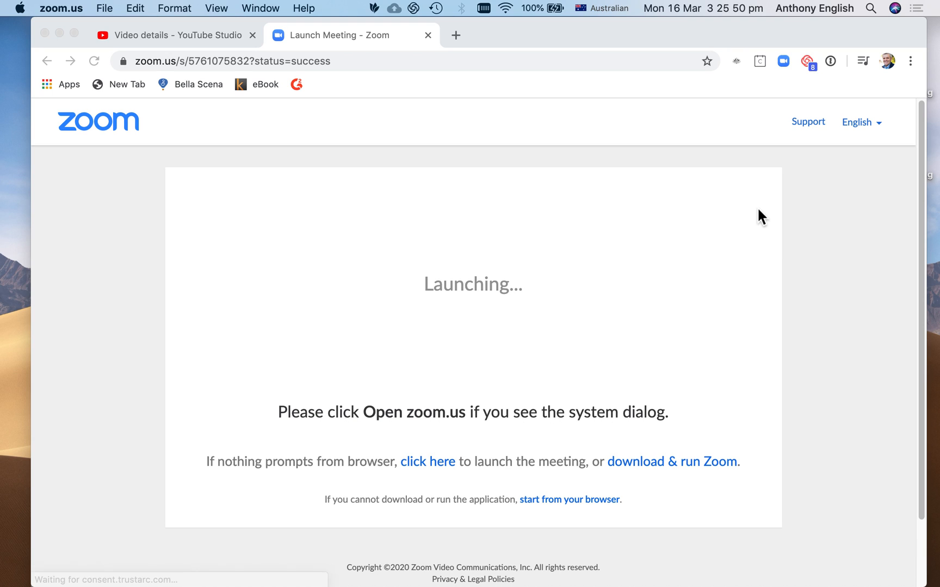
# Step: Share the Google Chrome browser window in the running meeting
pyautogui.click(427, 461)
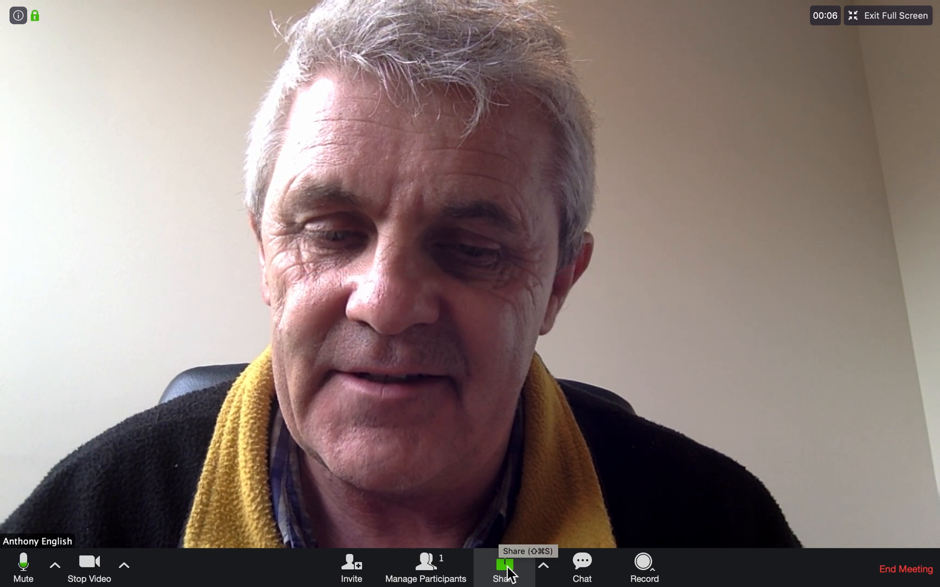
pyautogui.click(503, 570)
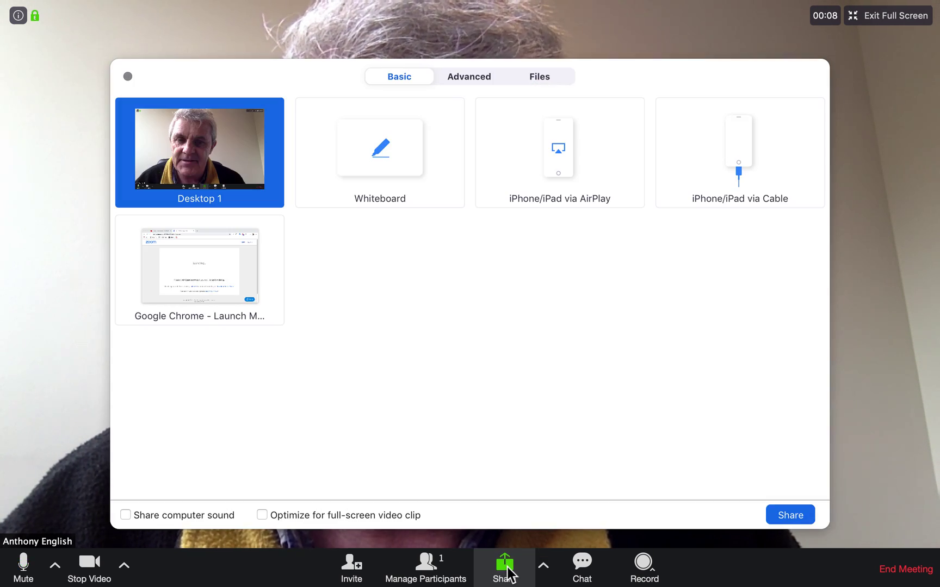
pyautogui.moveTo(203, 248)
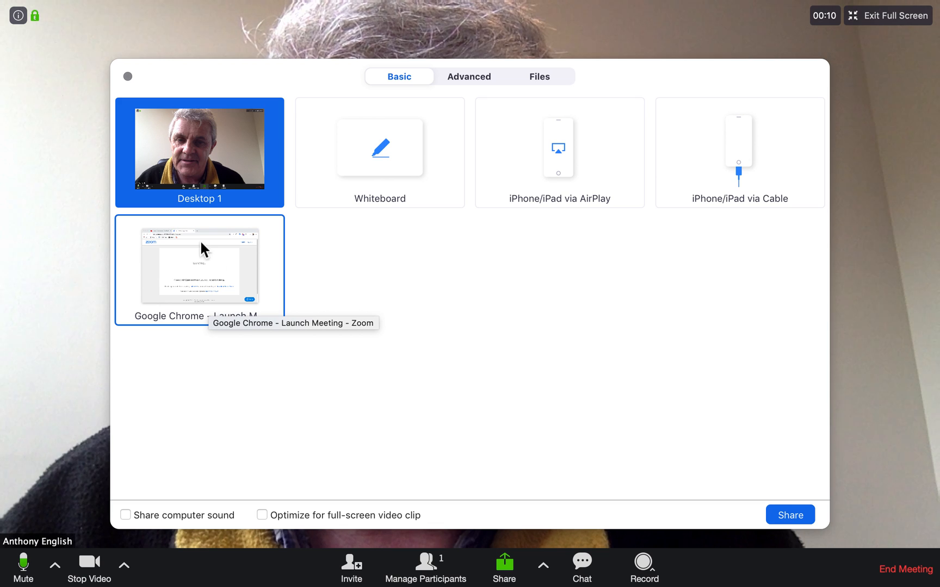
pyautogui.click(199, 265)
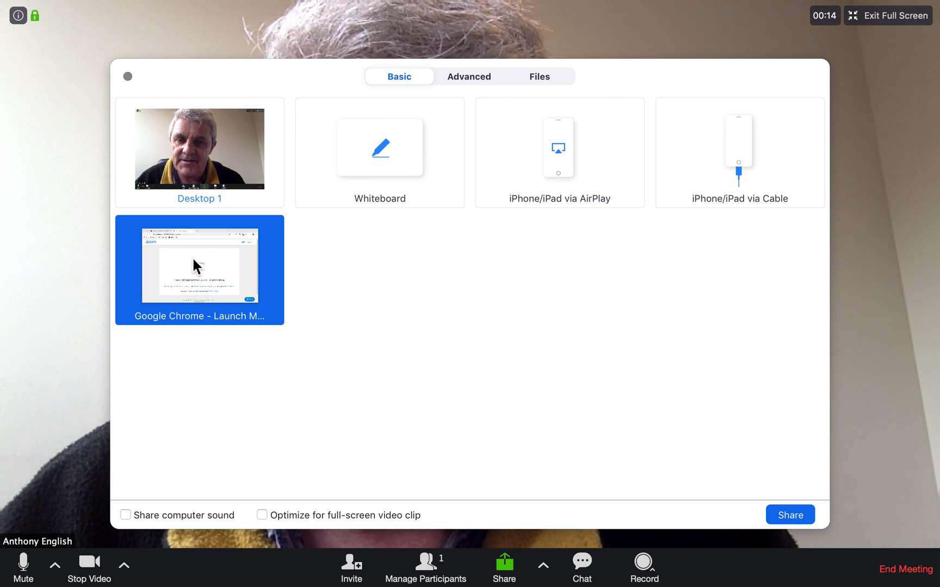
pyautogui.click(791, 515)
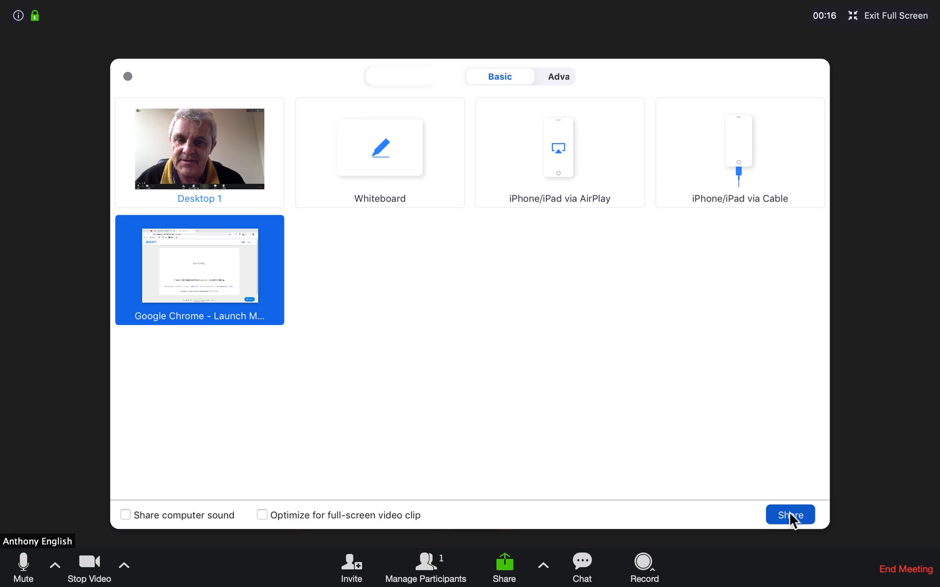
pyautogui.click(790, 514)
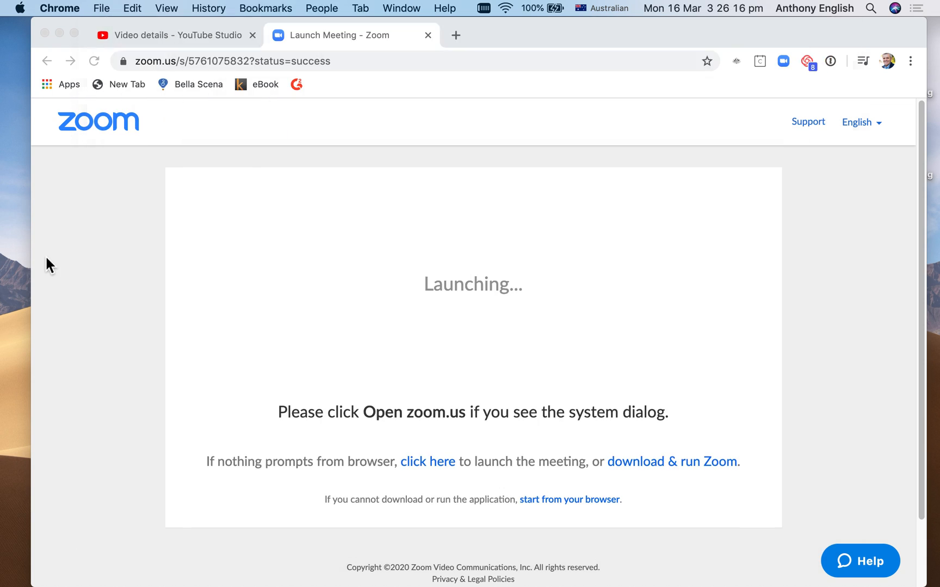
pyautogui.click(174, 35)
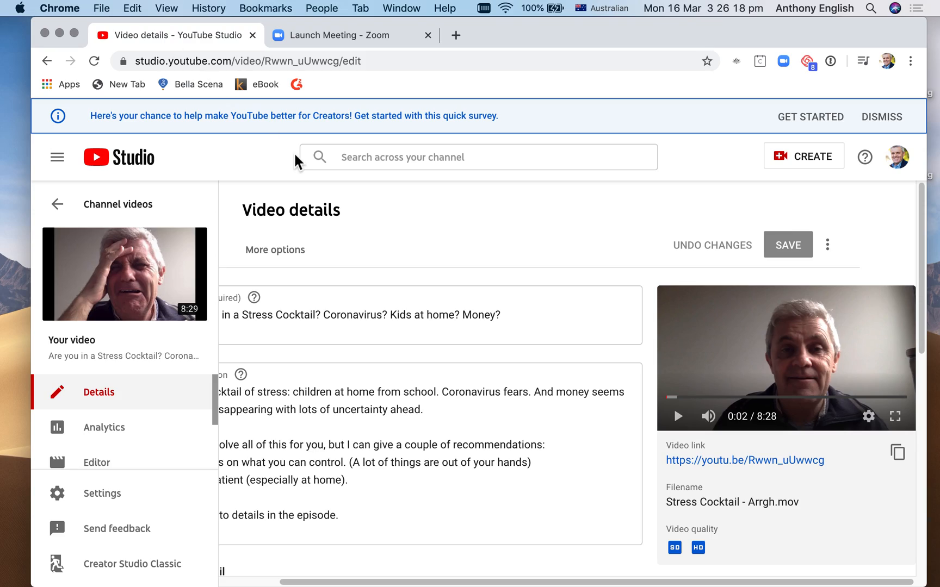
pyautogui.moveTo(896, 417)
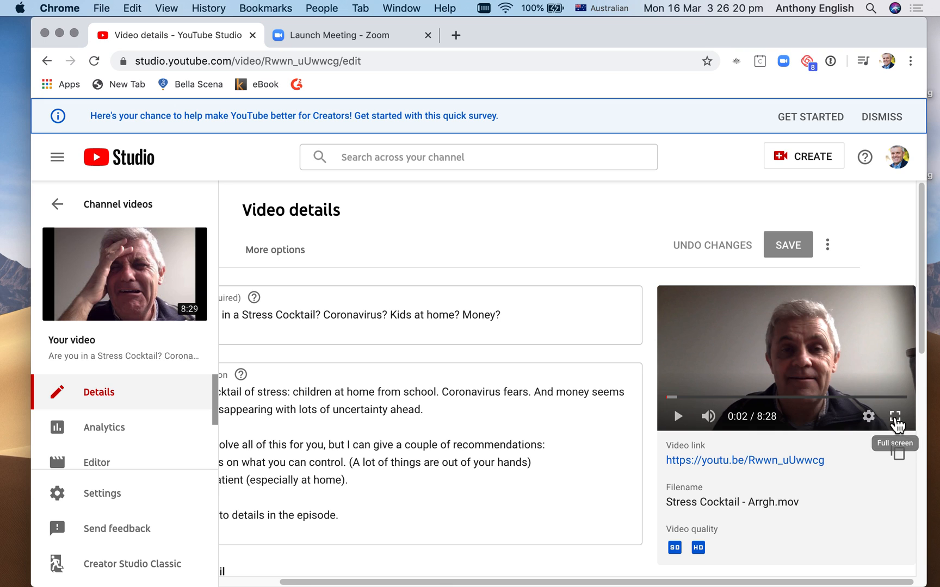
pyautogui.click(899, 417)
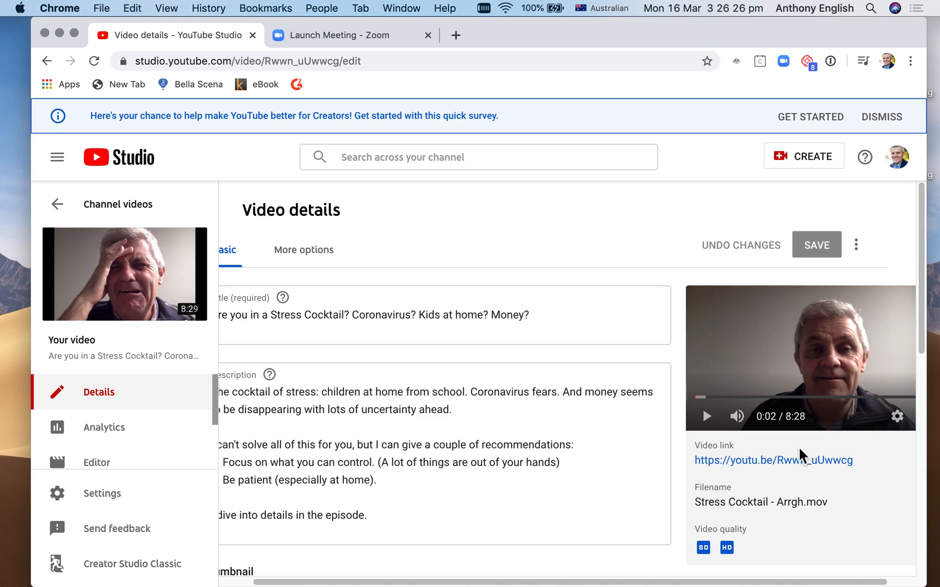
pyautogui.moveTo(793, 434)
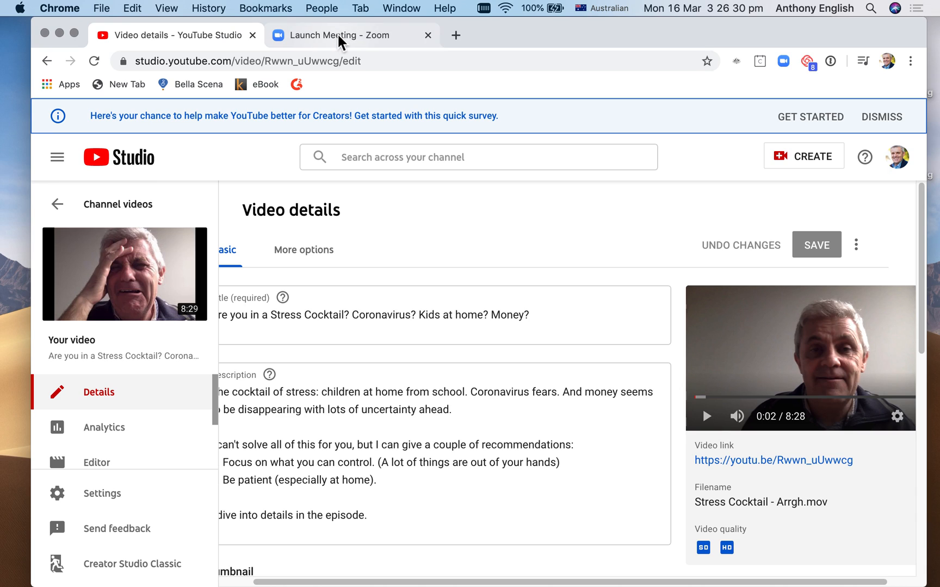
pyautogui.moveTo(338, 37)
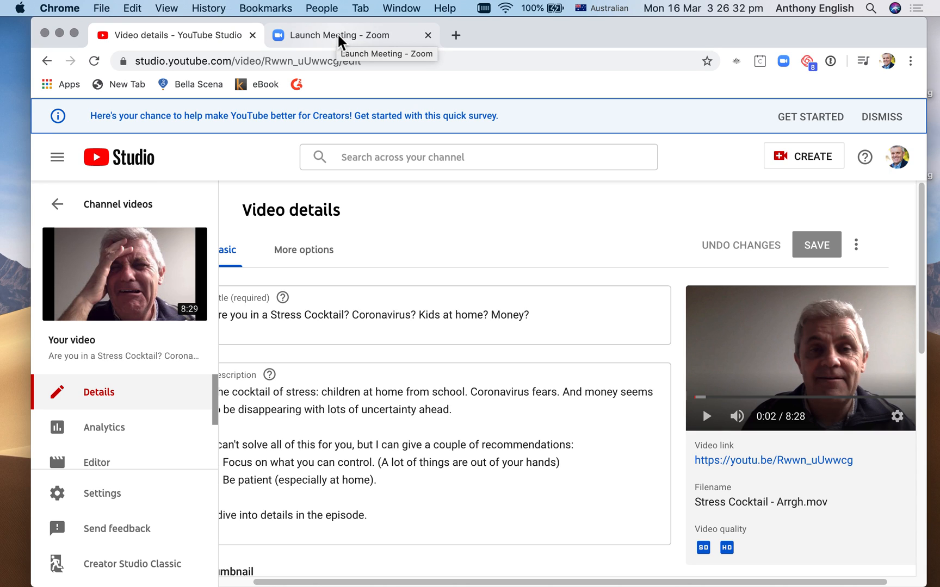
pyautogui.click(340, 35)
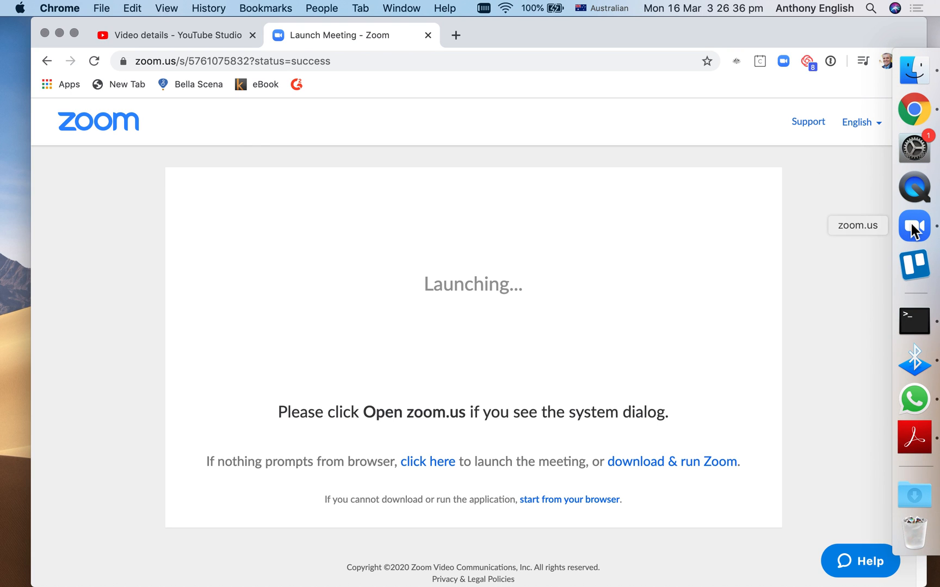
# Step: Switch the share to Portion of Screen from the Advanced sharing options
pyautogui.click(914, 226)
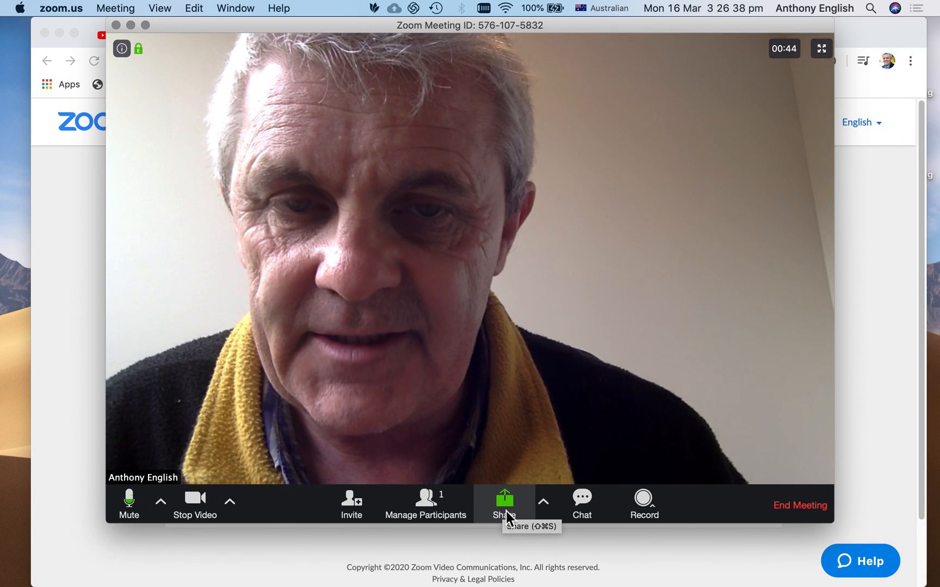
pyautogui.click(504, 504)
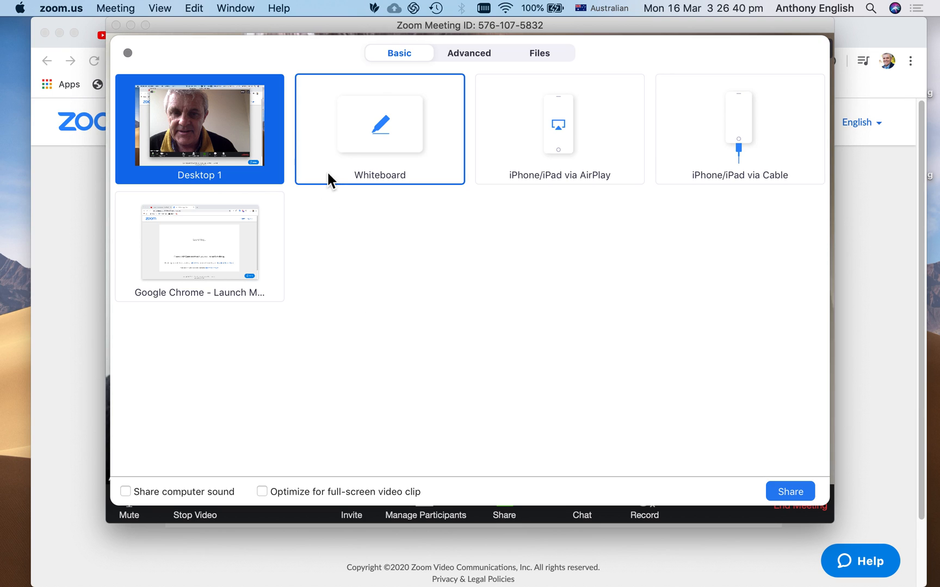
pyautogui.moveTo(211, 152)
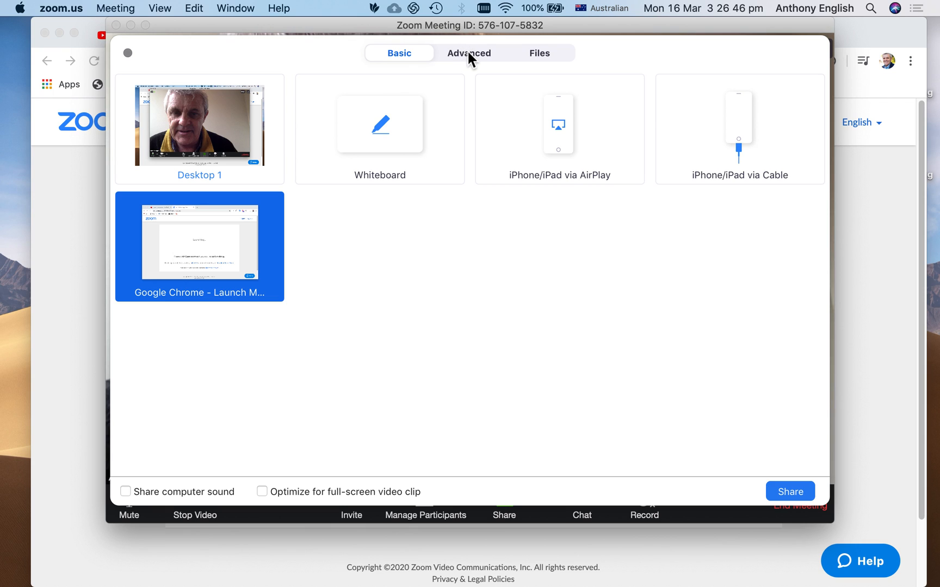
pyautogui.click(469, 53)
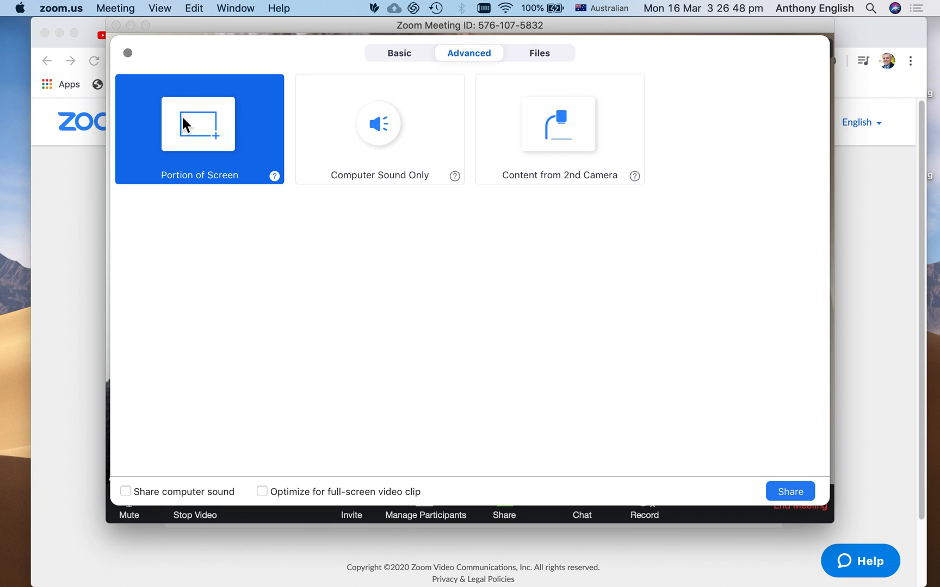
pyautogui.moveTo(665, 427)
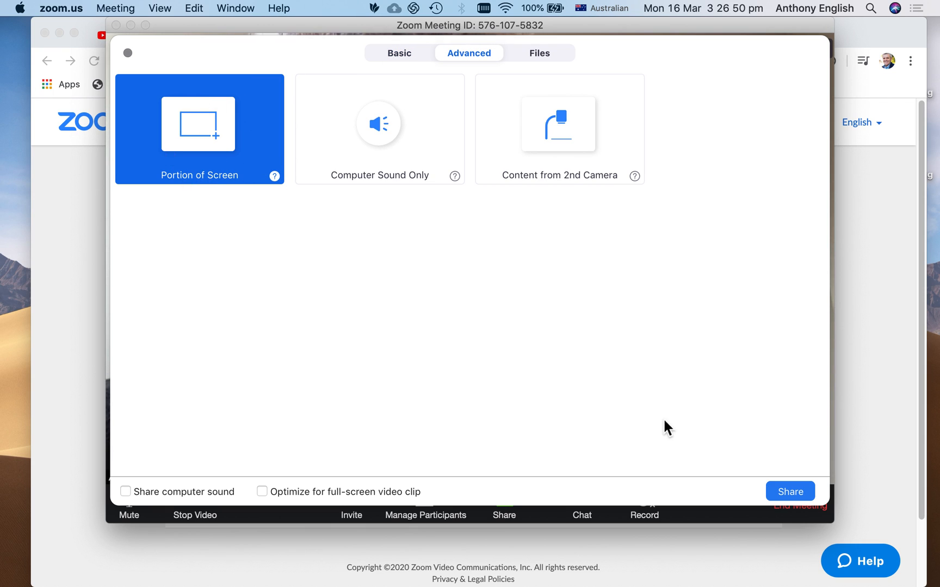
pyautogui.click(790, 491)
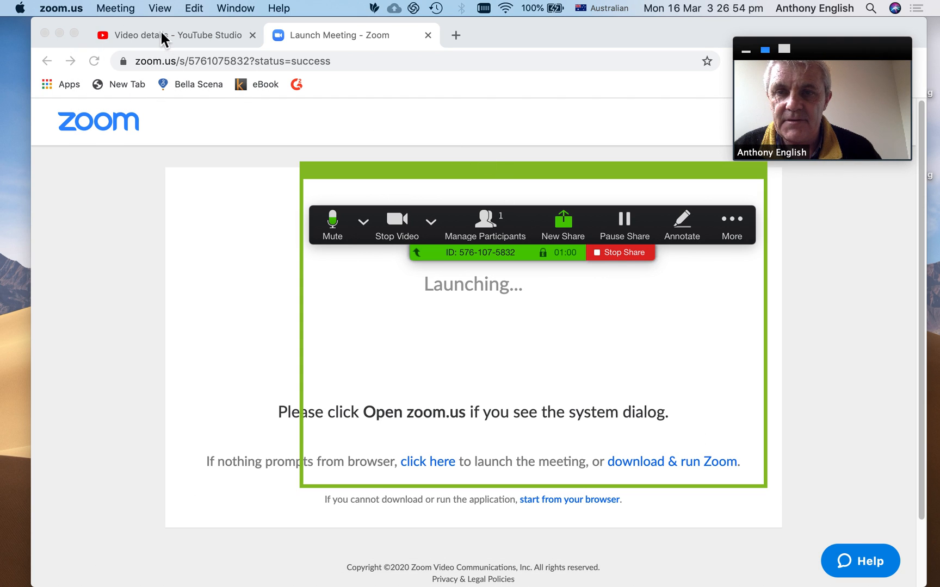
# Step: Fit the green share frame around the YouTube Studio video player, then start playback
pyautogui.click(163, 35)
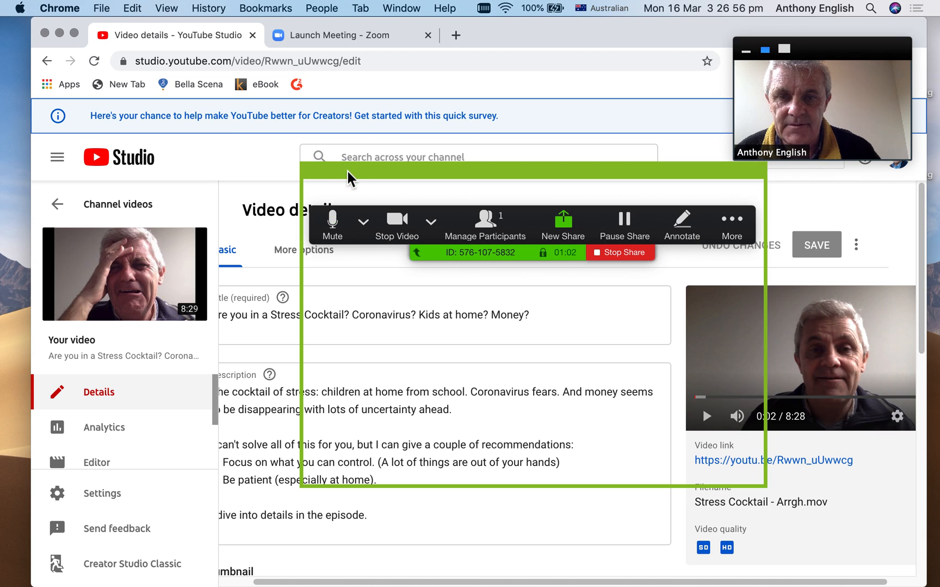
pyautogui.click(624, 223)
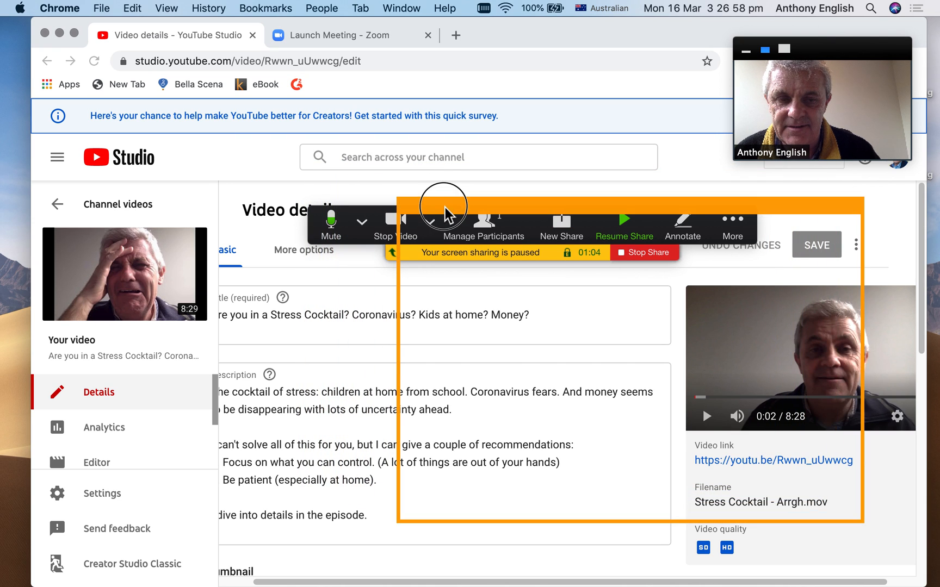
pyautogui.click(624, 226)
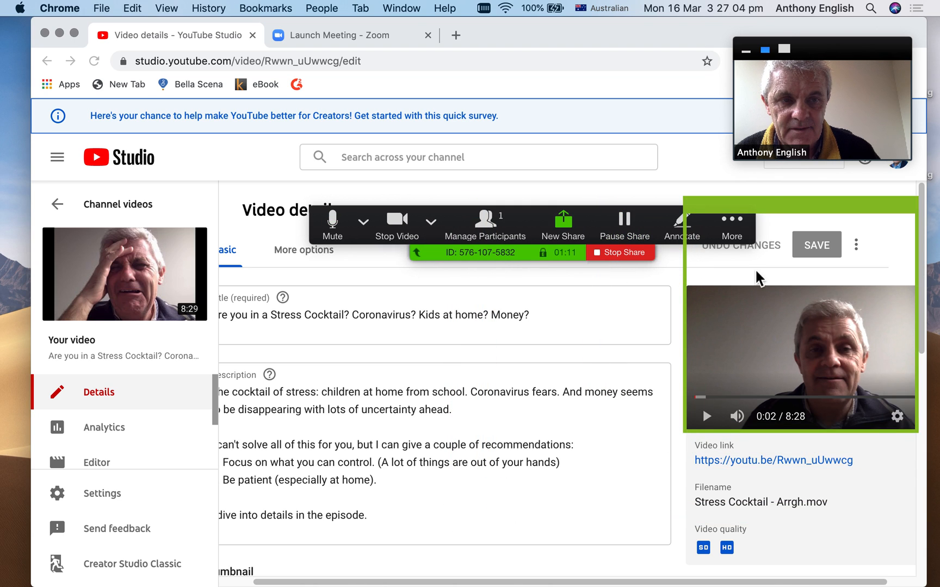
pyautogui.click(625, 222)
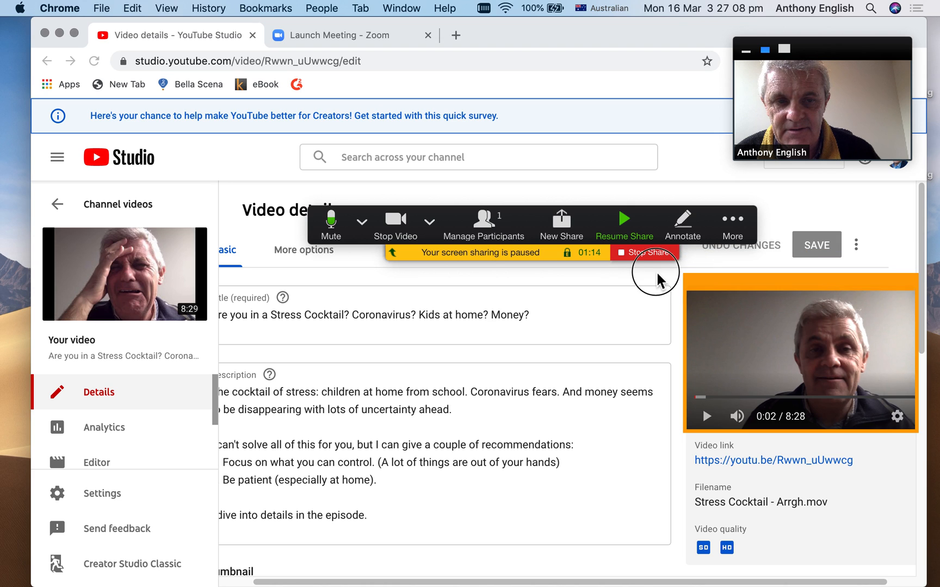
pyautogui.moveTo(539, 261)
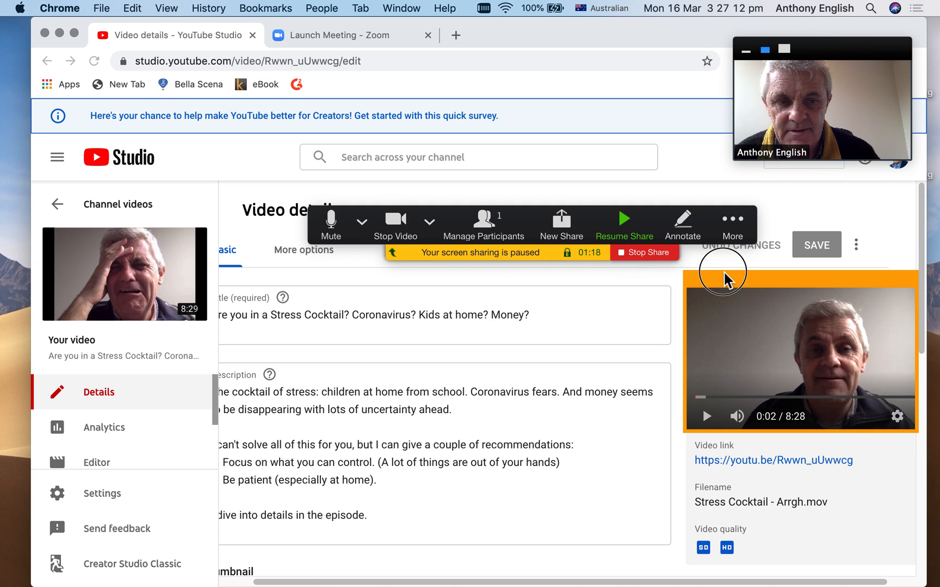
pyautogui.click(624, 225)
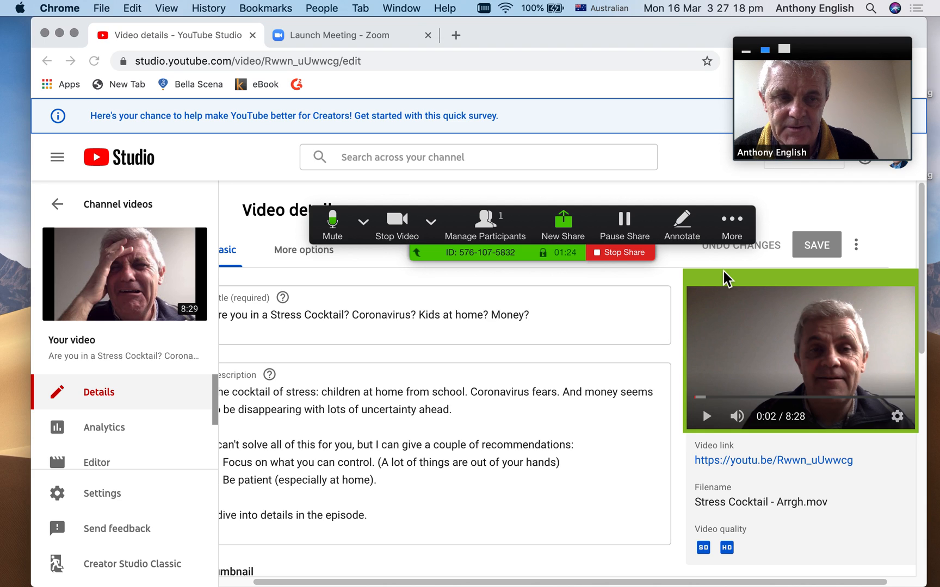
pyautogui.moveTo(709, 429)
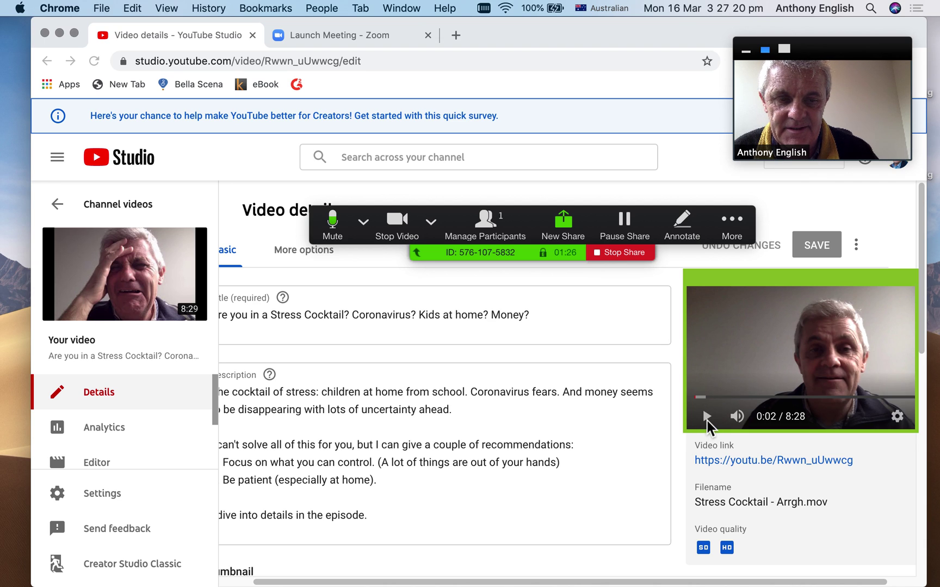
pyautogui.click(707, 417)
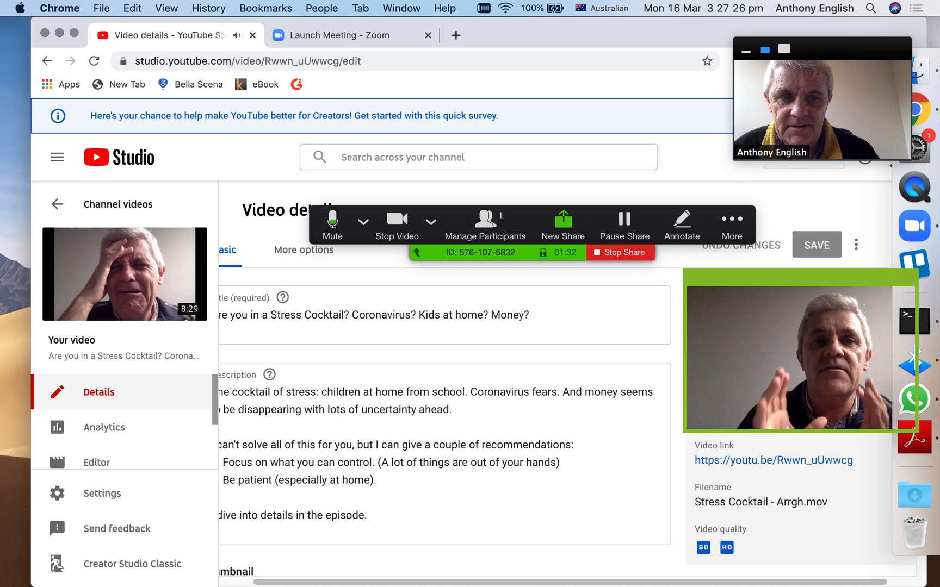
pyautogui.moveTo(914, 237)
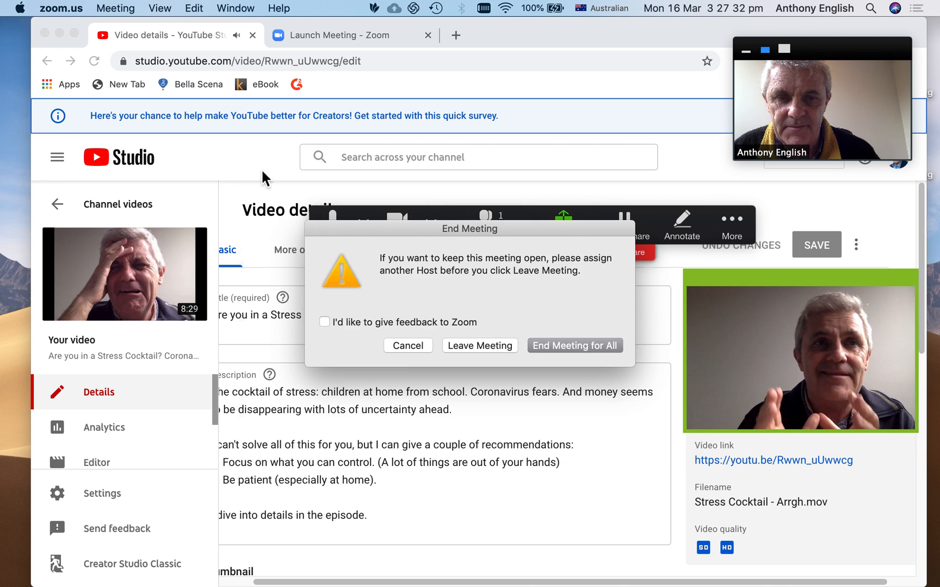
# Step: Cancel ending the meeting and stop sharing the screen portion
pyautogui.click(408, 346)
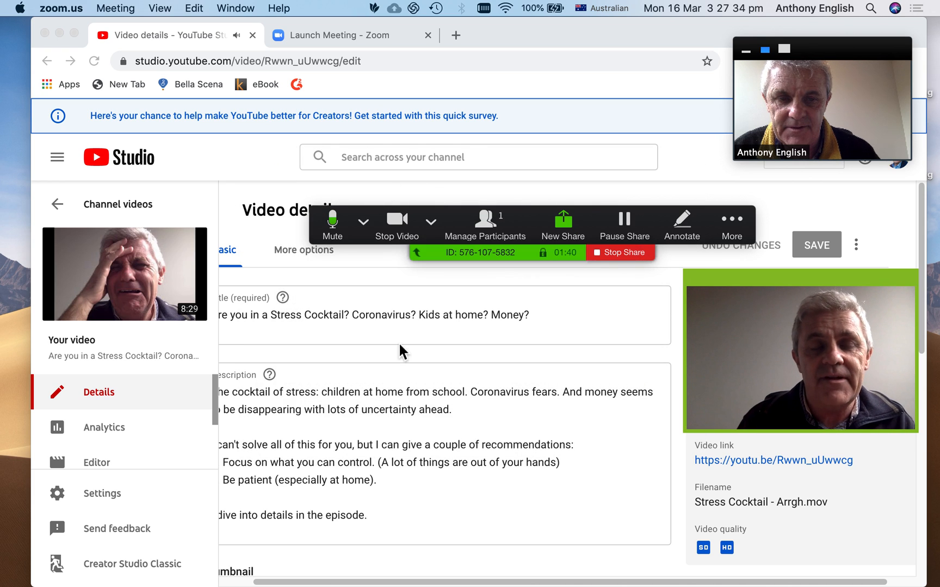
pyautogui.moveTo(735, 373)
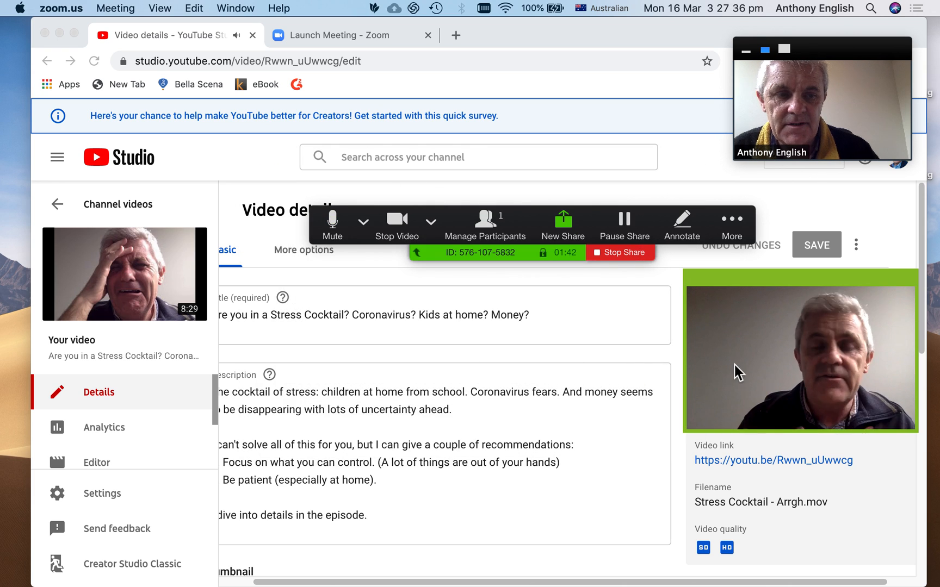
pyautogui.moveTo(846, 344)
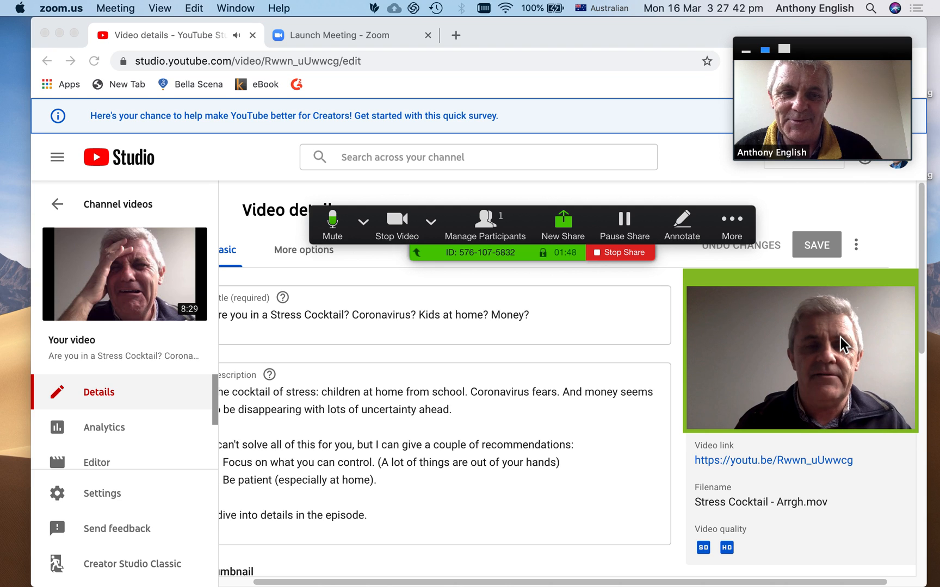
pyautogui.moveTo(771, 354)
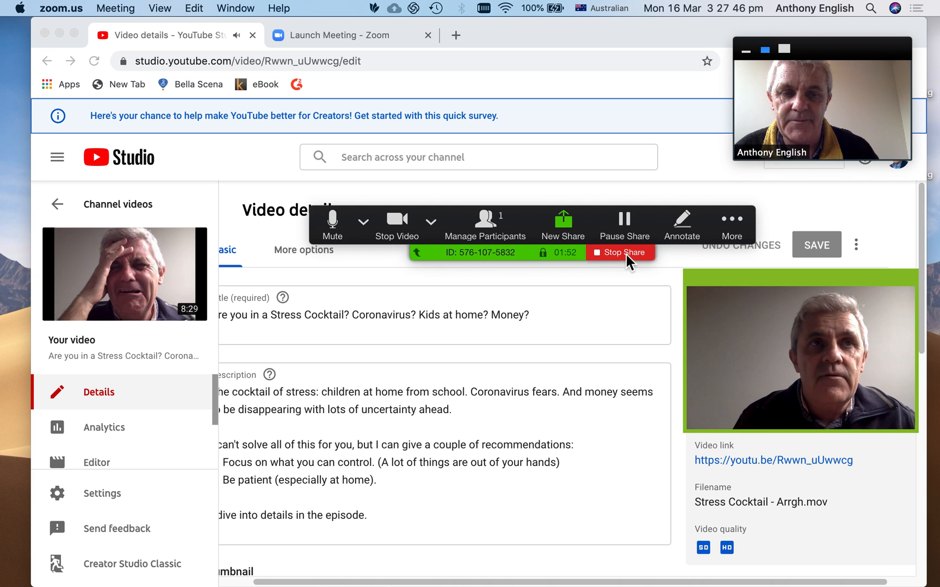
pyautogui.click(620, 252)
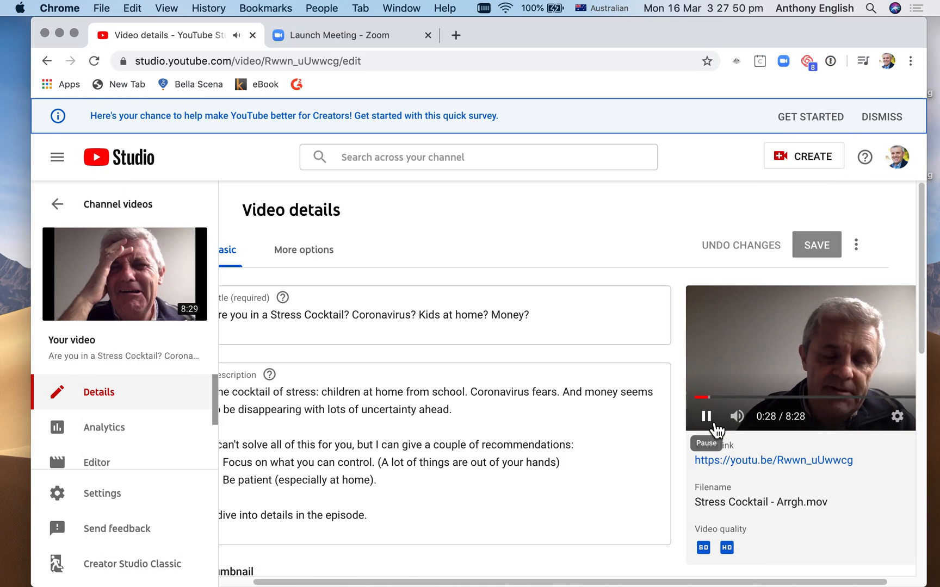
# Step: Pause the YouTube Studio video and return to the Zoom meeting's share choices
pyautogui.click(706, 416)
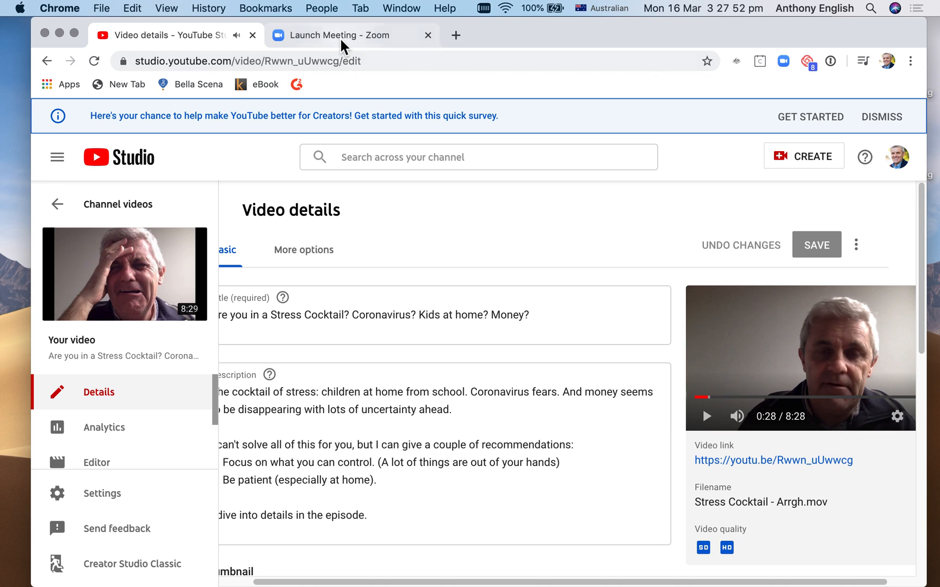
pyautogui.click(347, 35)
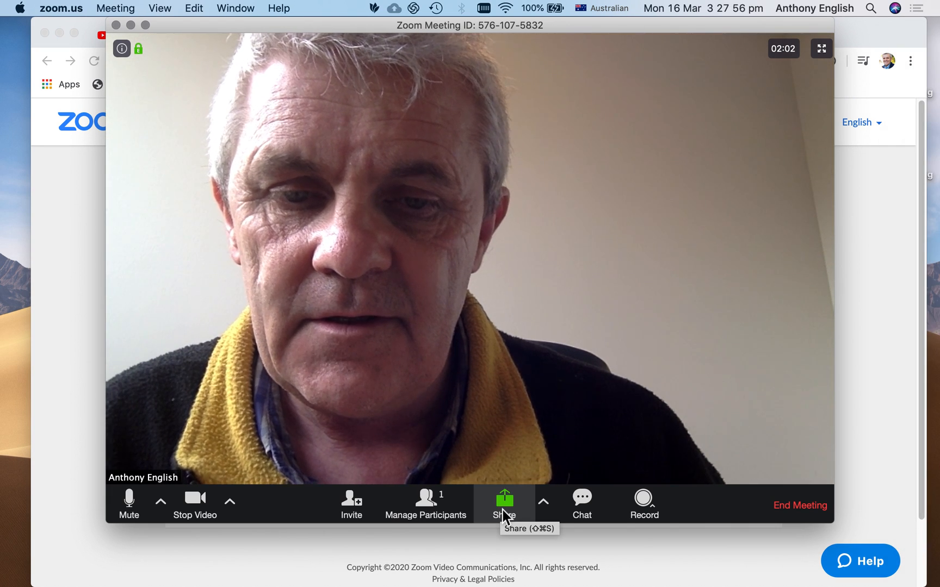
pyautogui.click(505, 502)
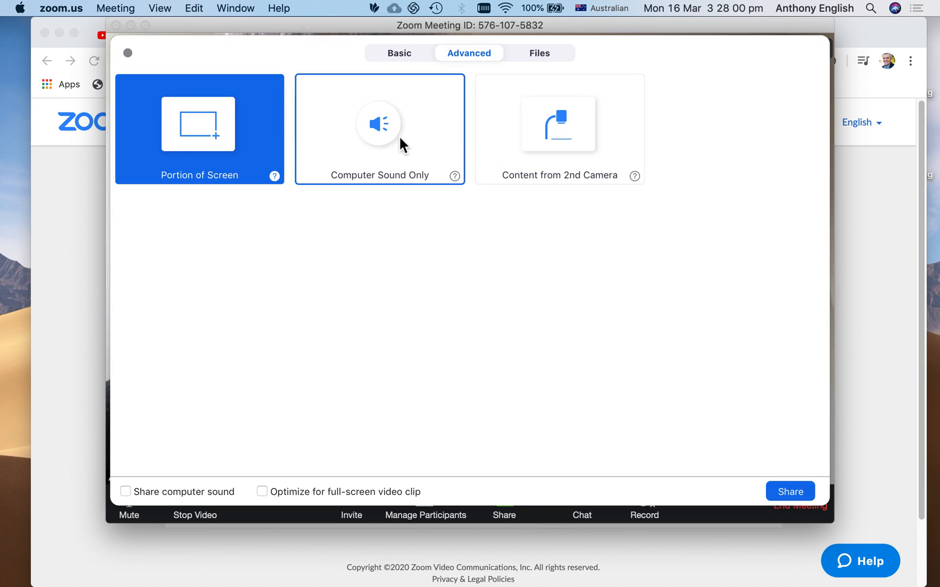
# Step: Share the whole Google Chrome window from the Basic tab, showing the YouTube Studio page
pyautogui.click(399, 52)
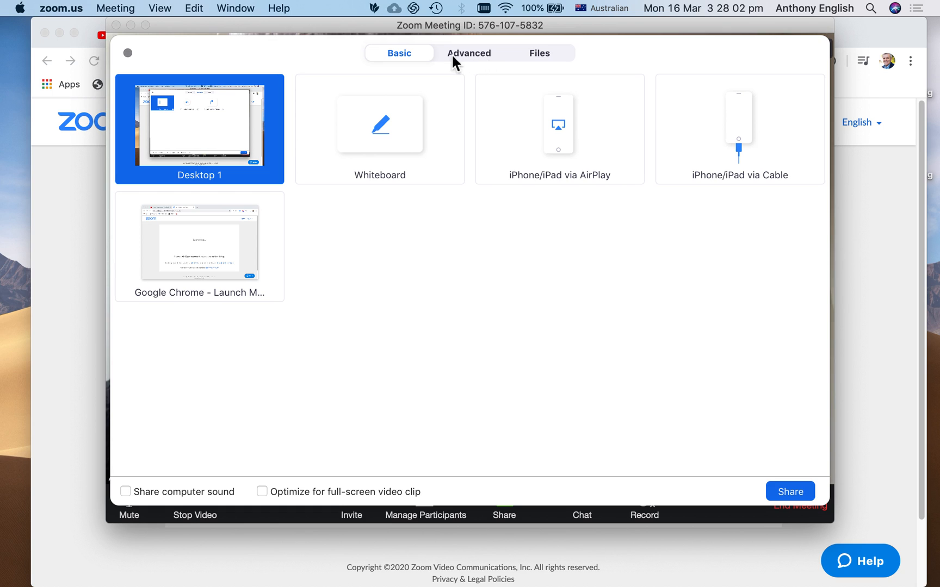
pyautogui.click(199, 243)
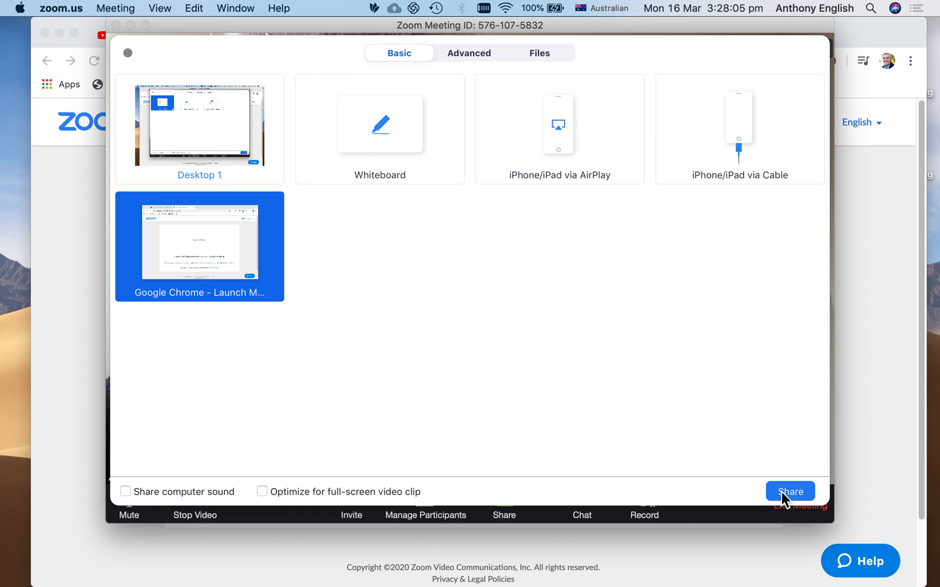
pyautogui.click(790, 491)
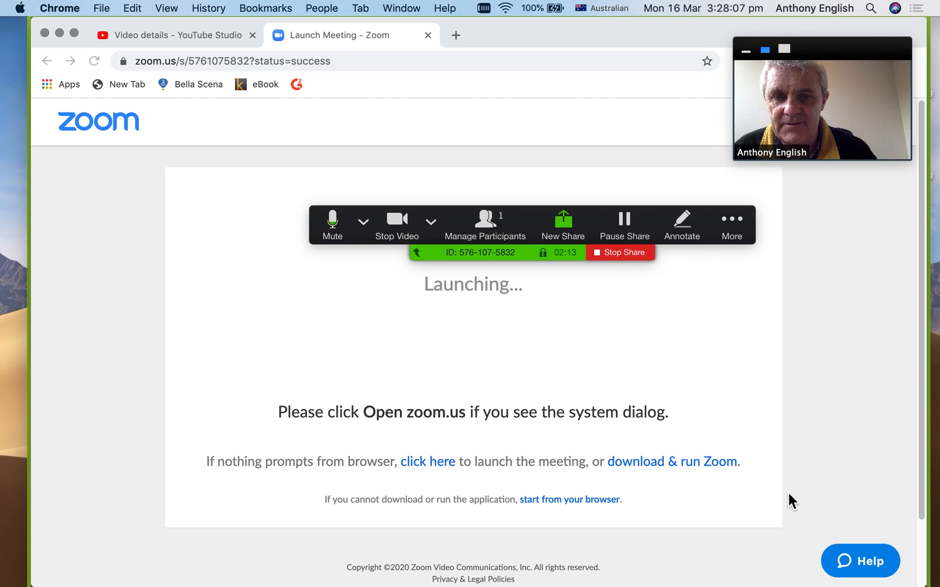
pyautogui.click(174, 35)
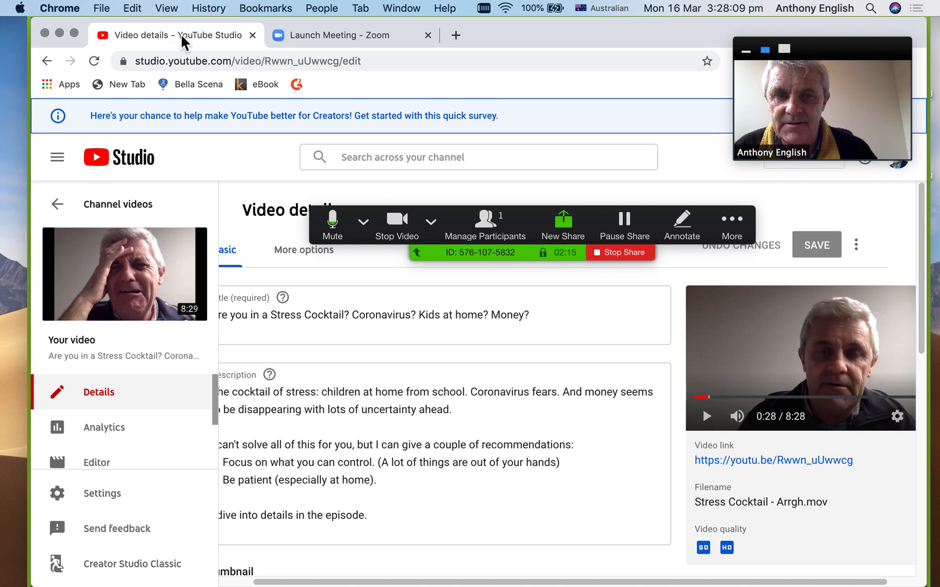
pyautogui.moveTo(346, 134)
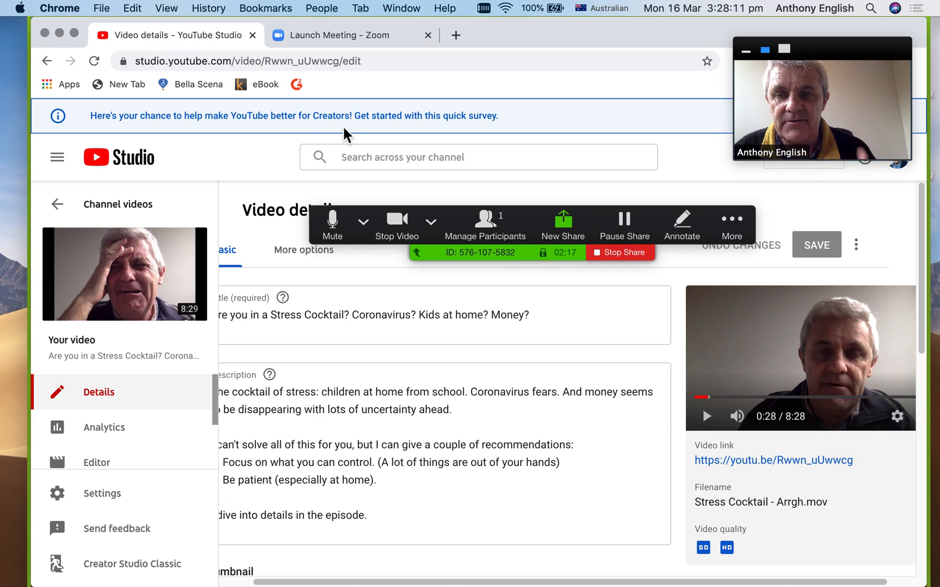